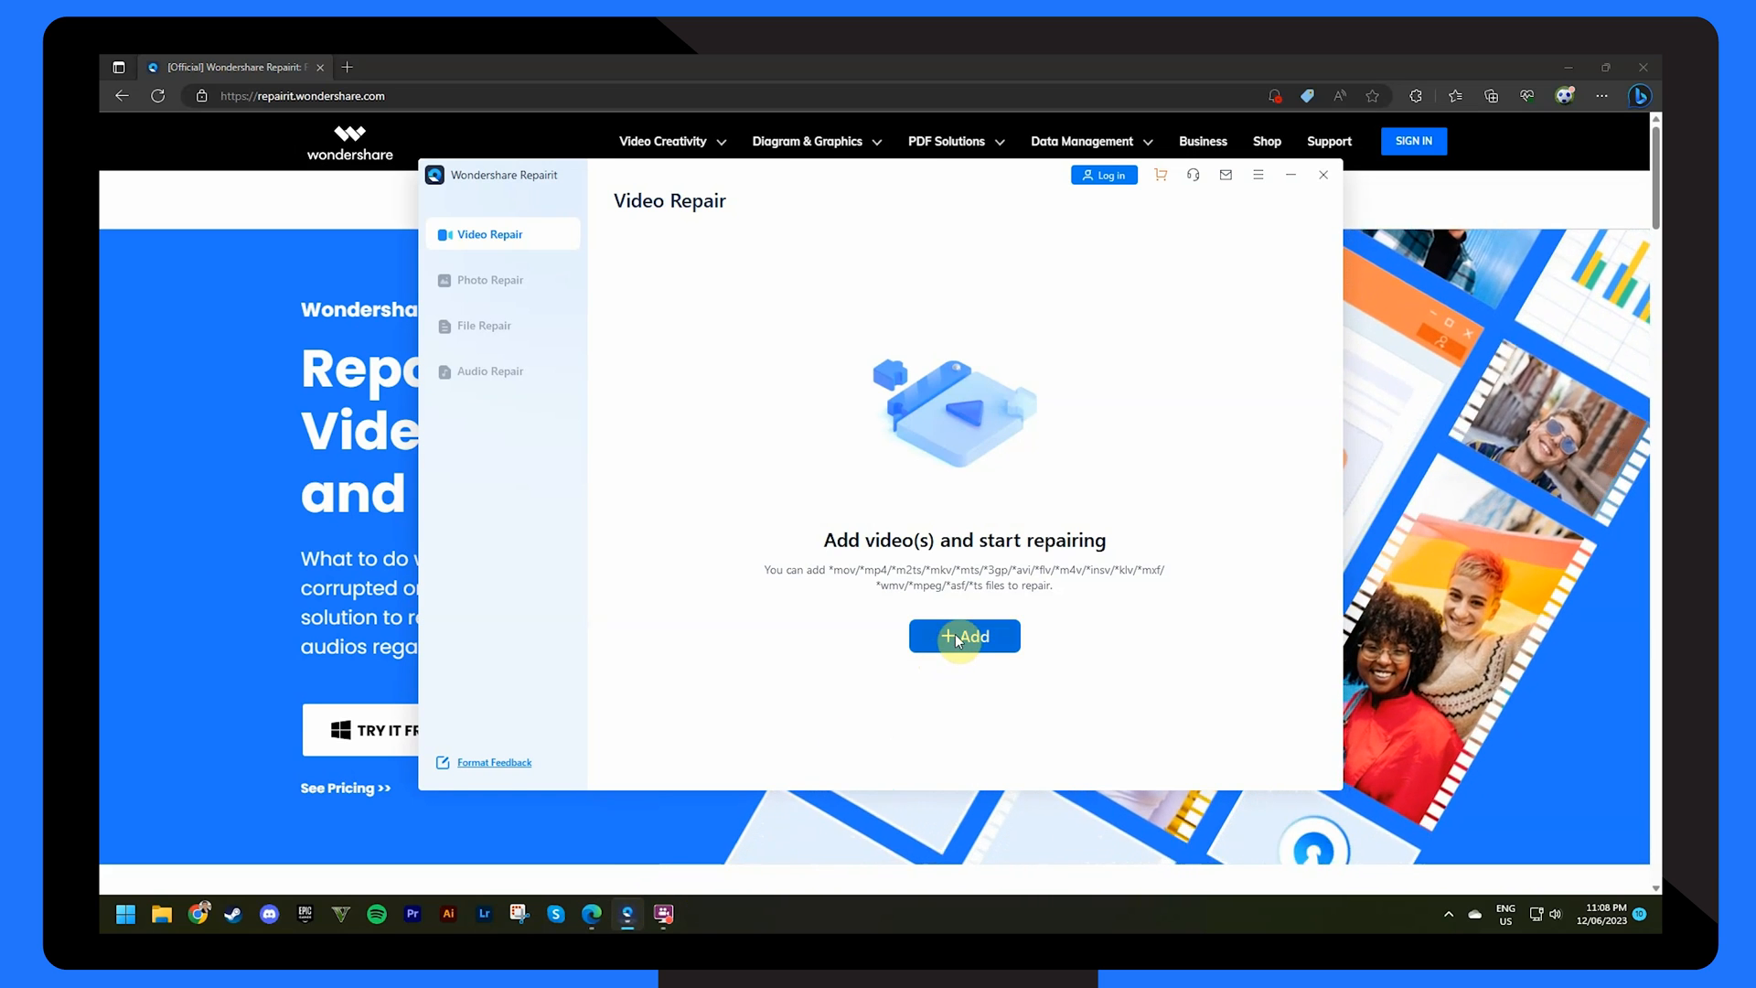
# Step: Add Corrupt Video.MP4 to the Repairit repair list
pyautogui.click(963, 637)
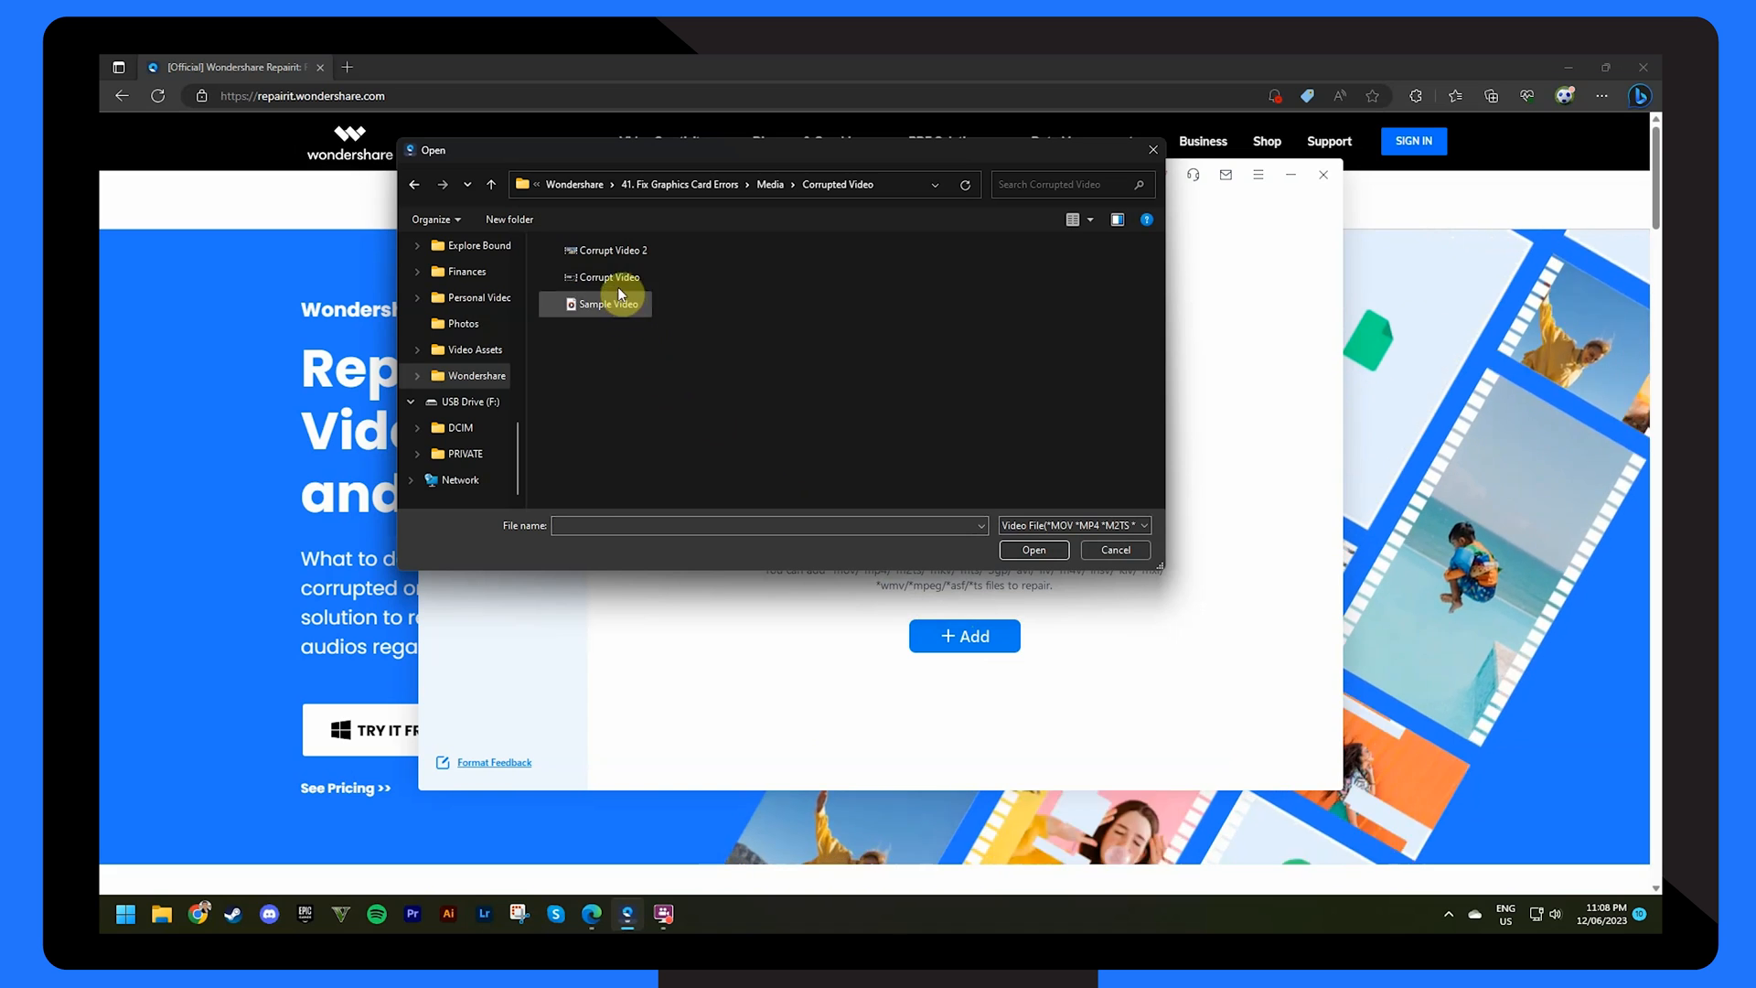
pyautogui.click(608, 277)
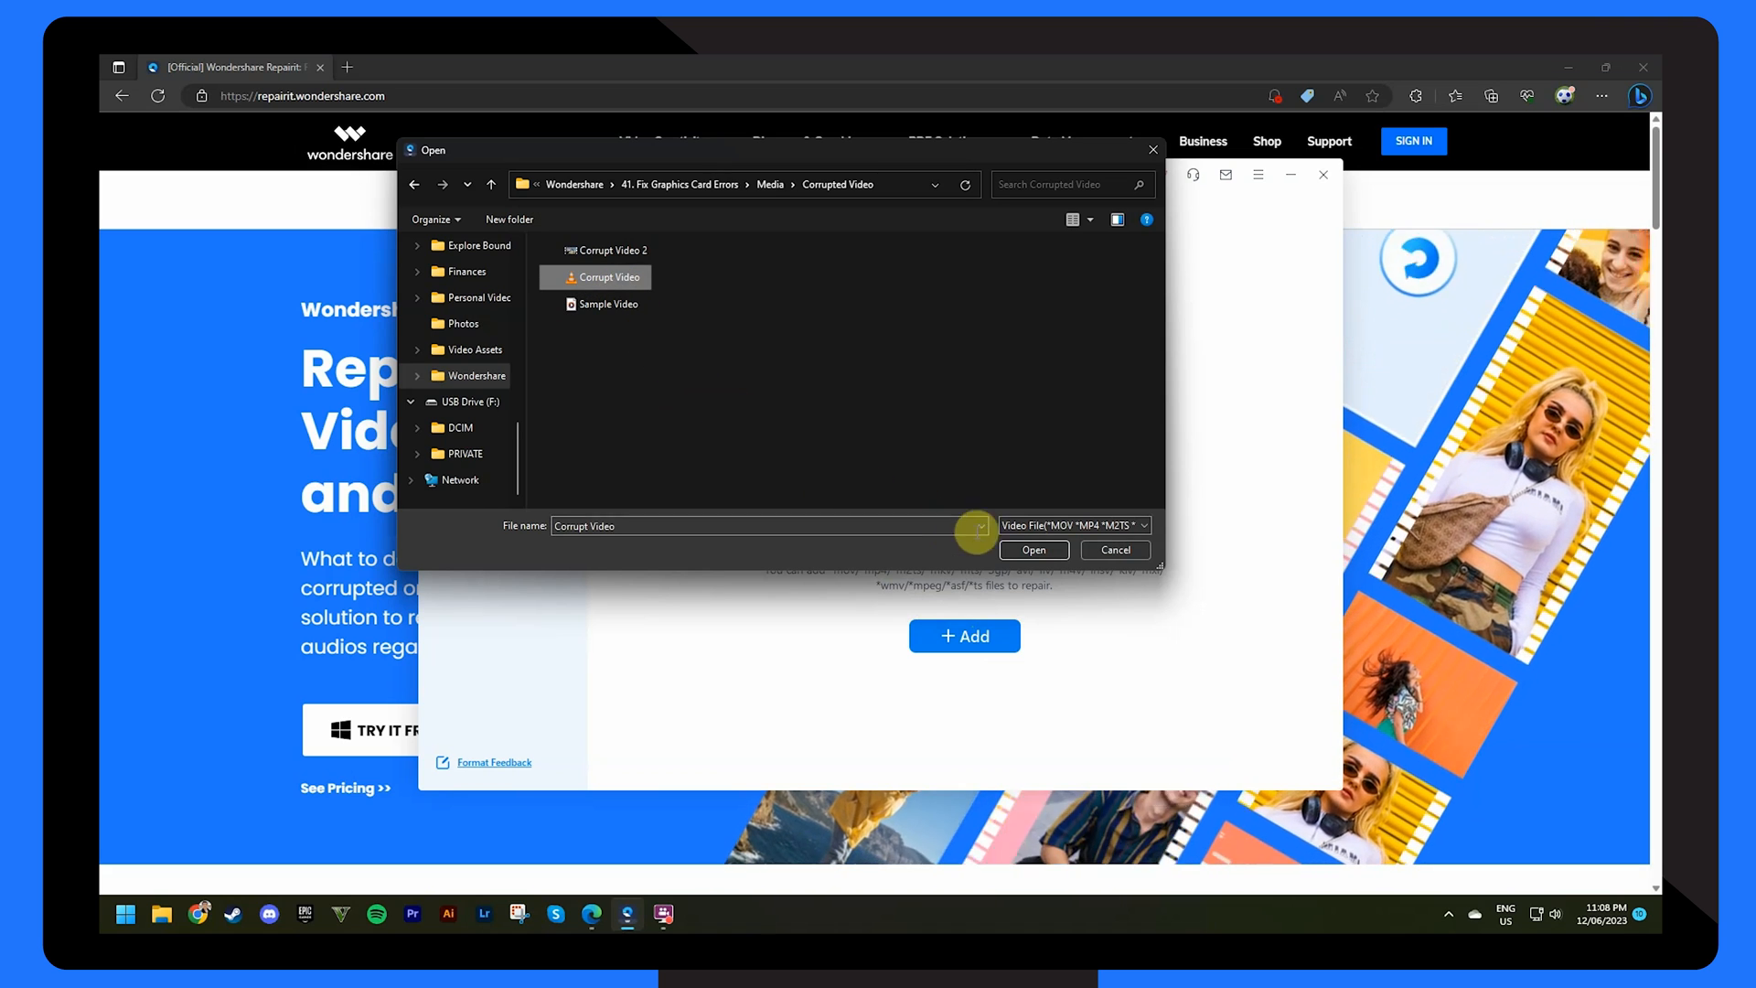
pyautogui.click(1032, 550)
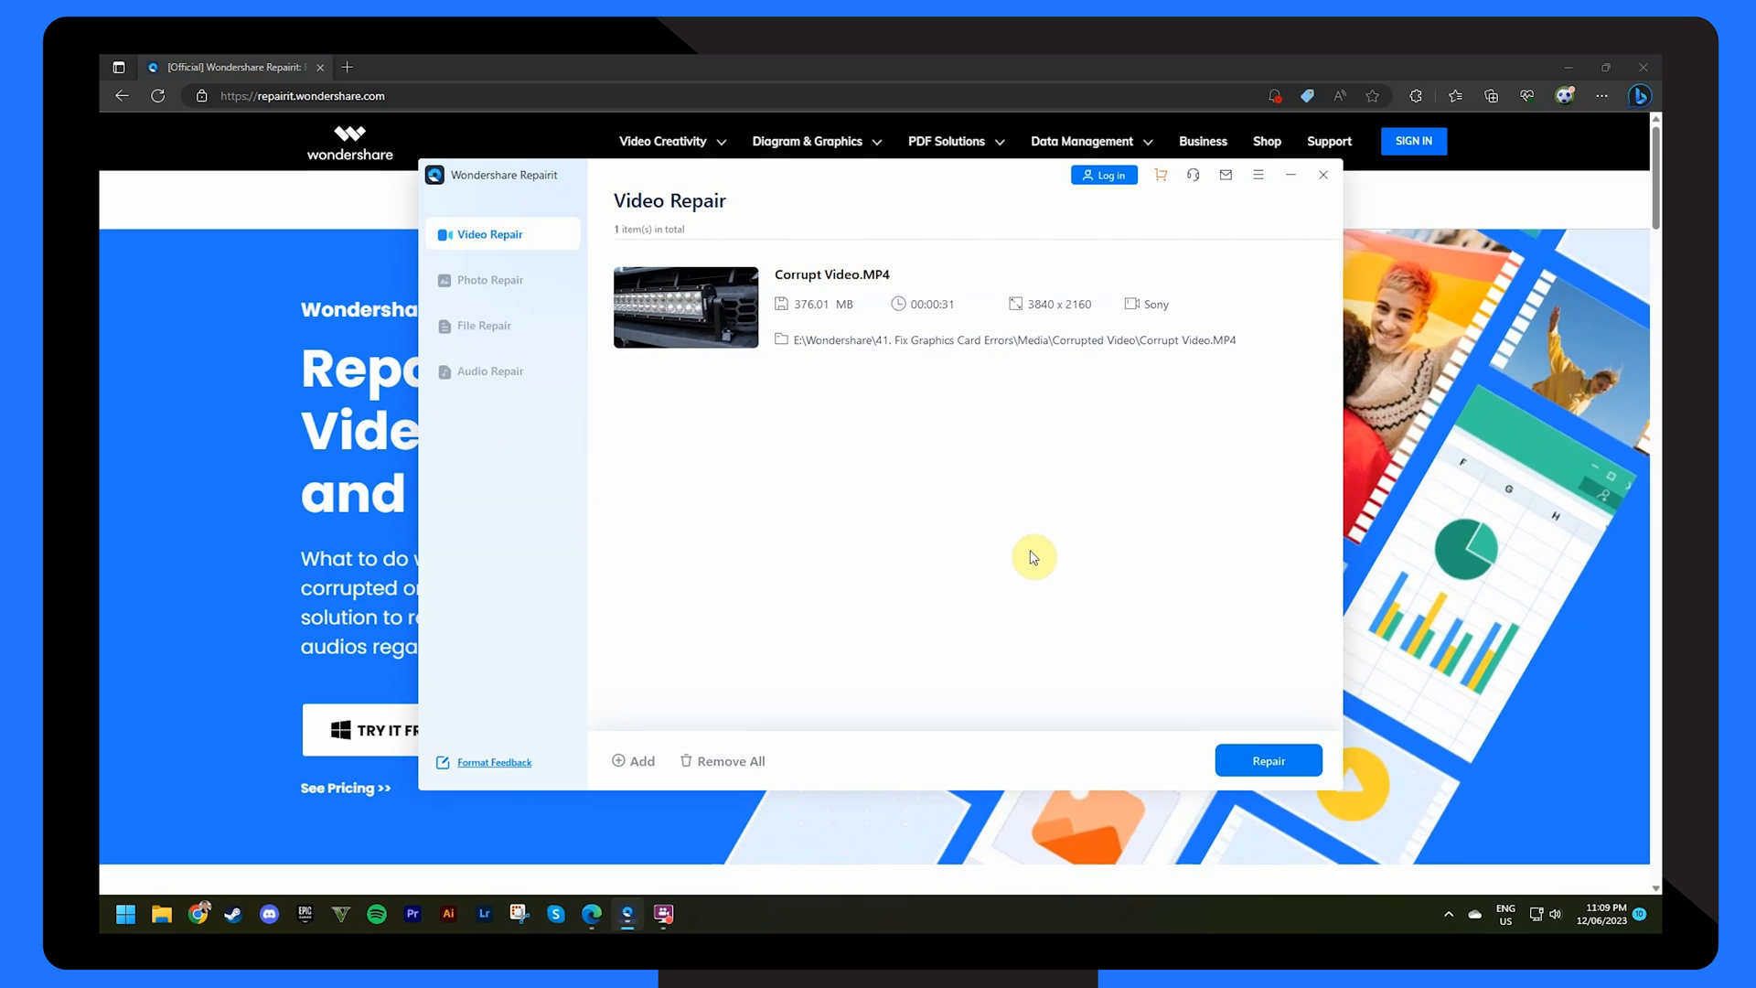
# Step: Repair the imported video and open the repaired video's preview
pyautogui.click(1268, 760)
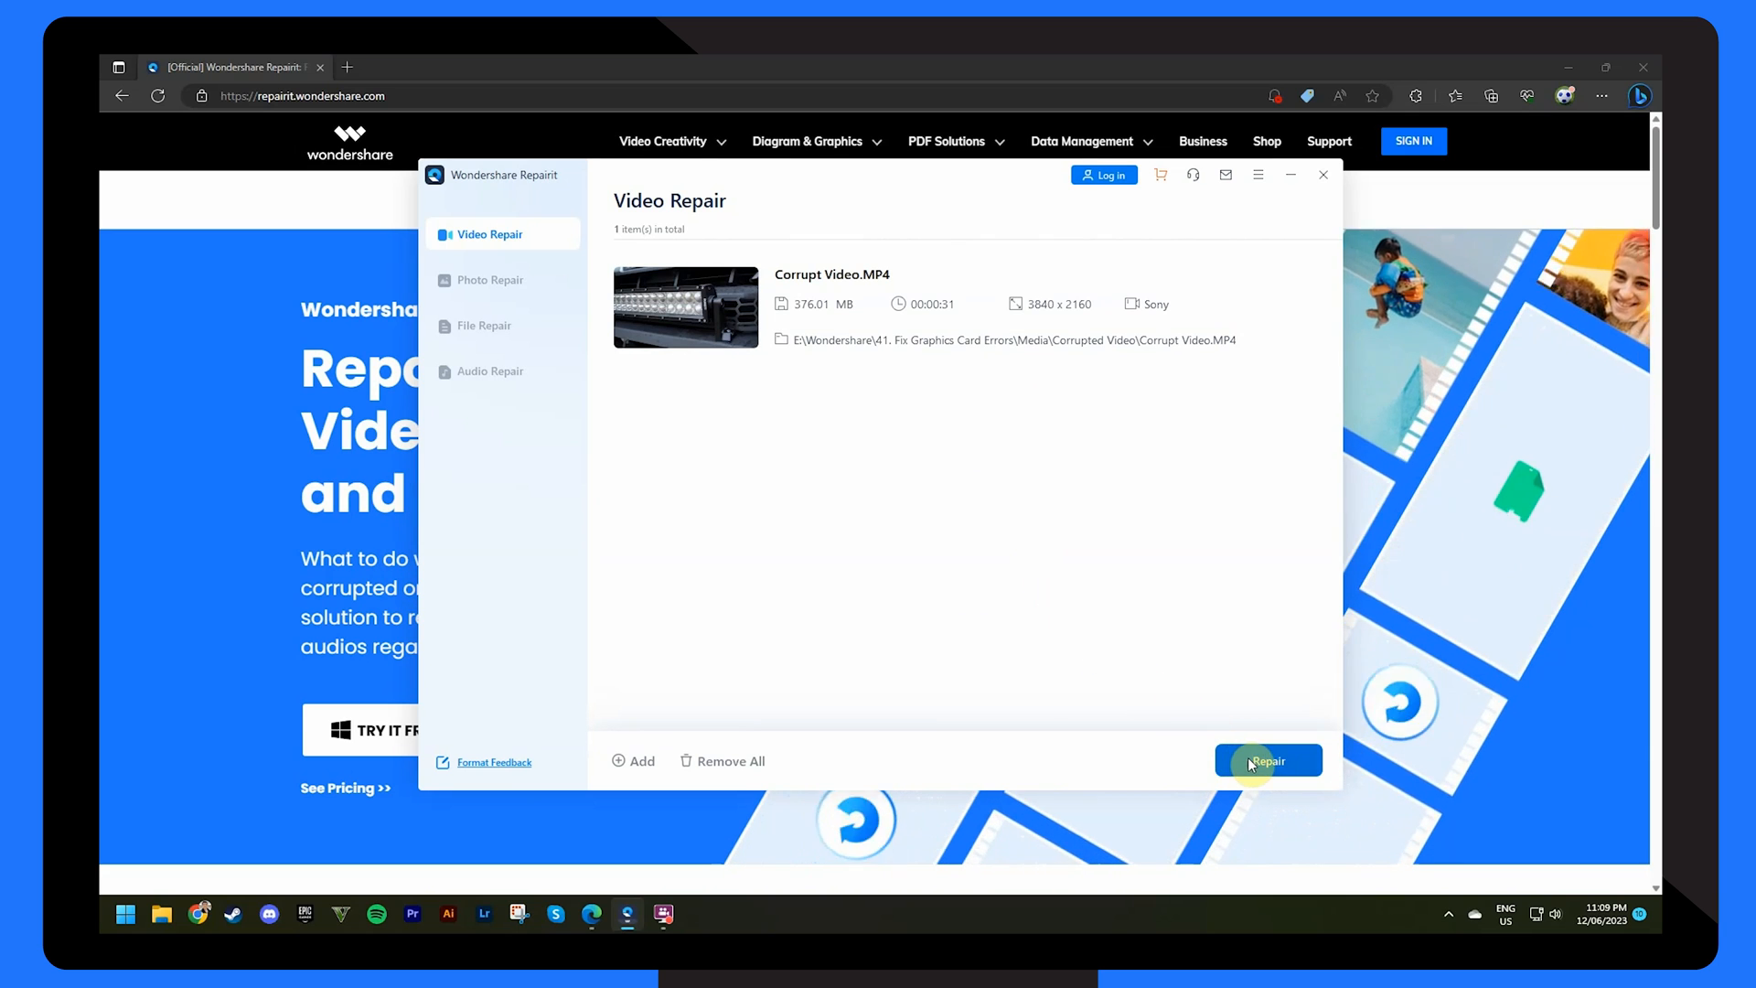
pyautogui.click(1268, 761)
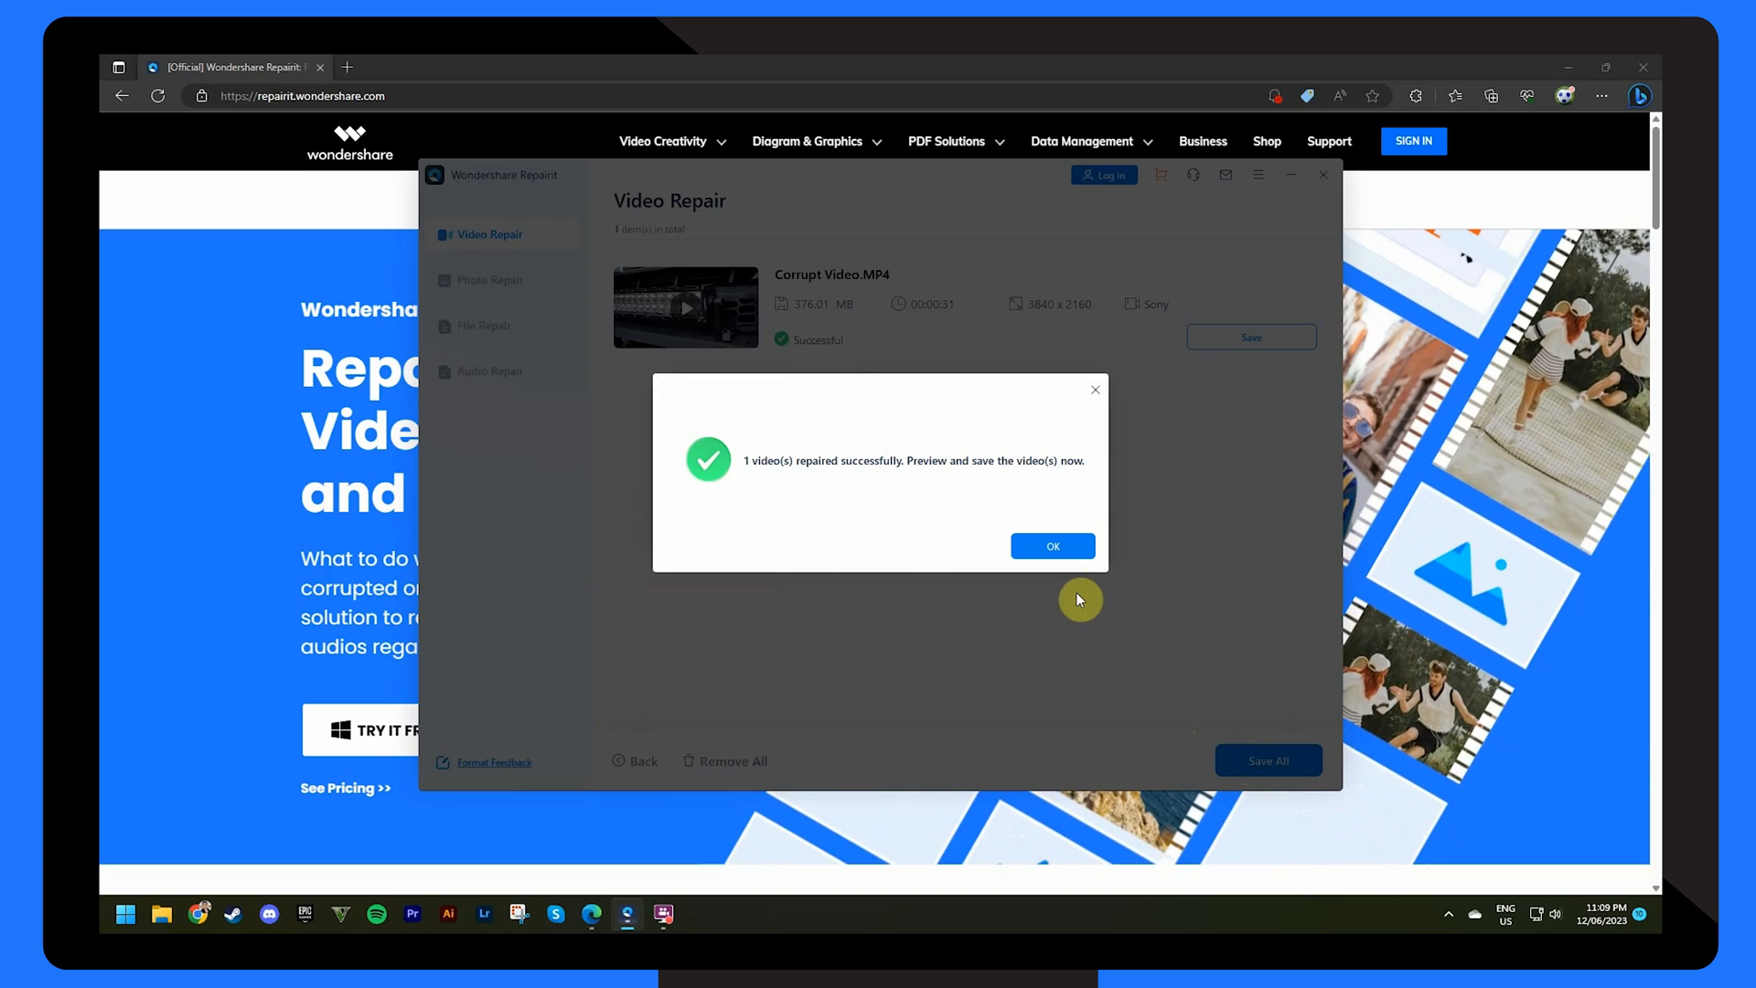
pyautogui.click(1051, 545)
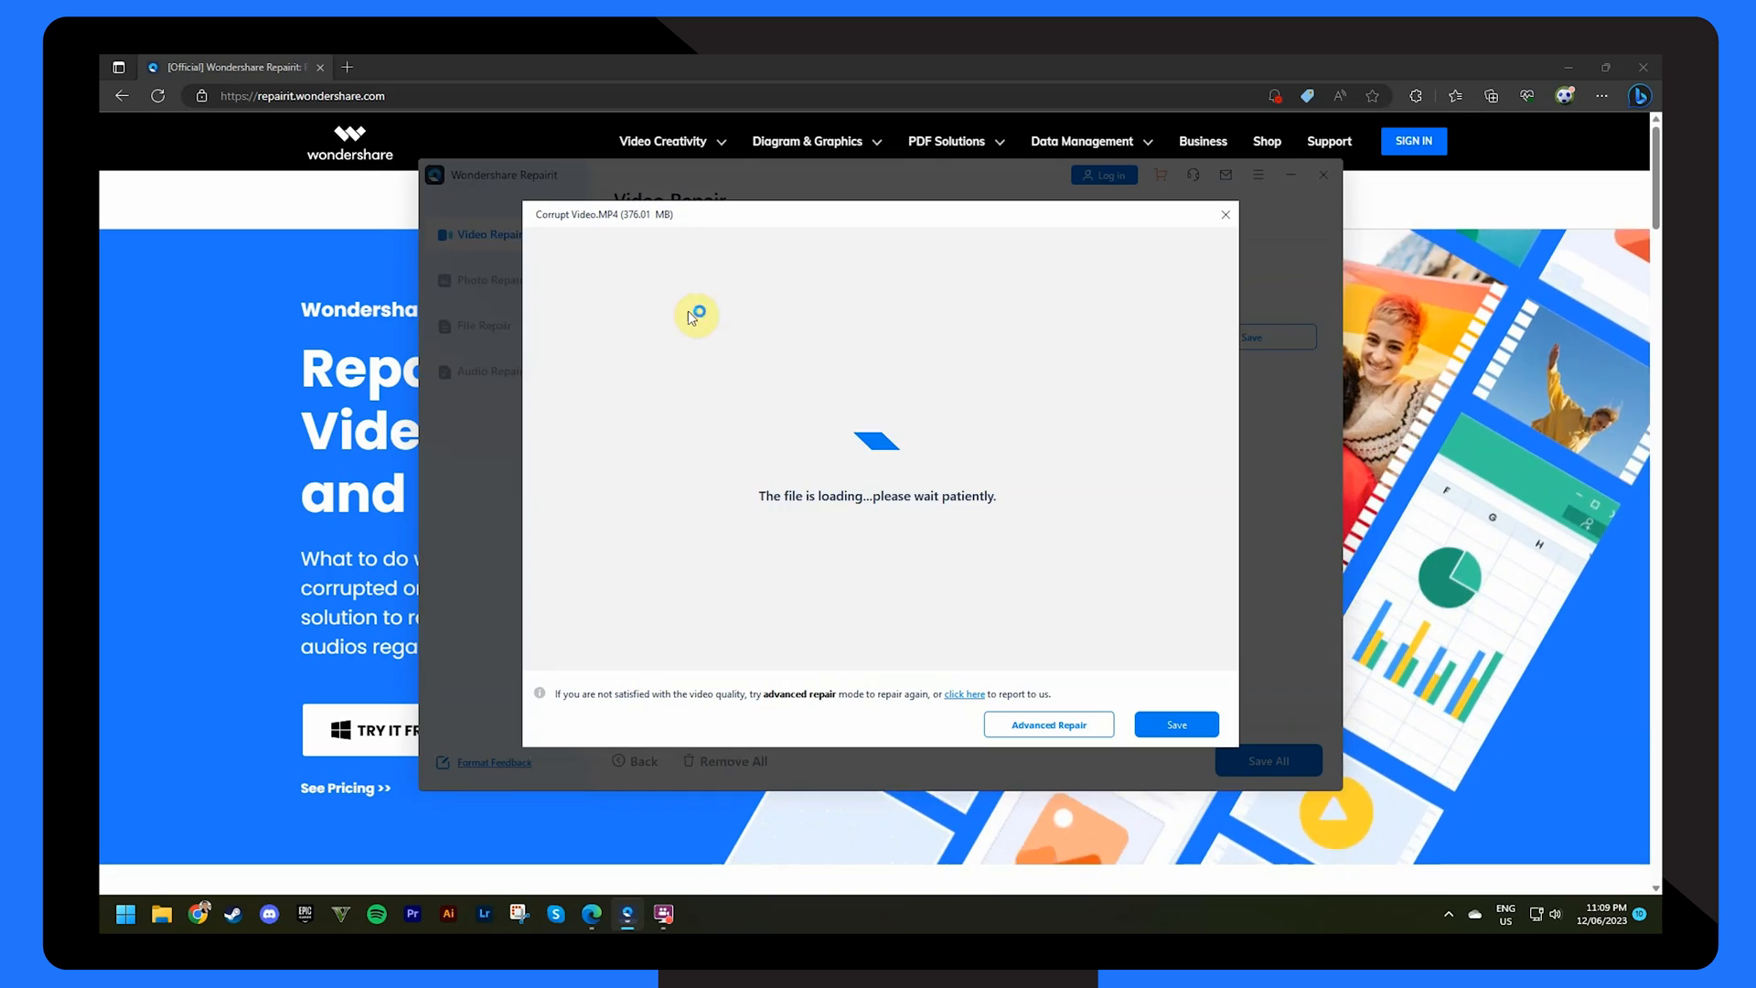